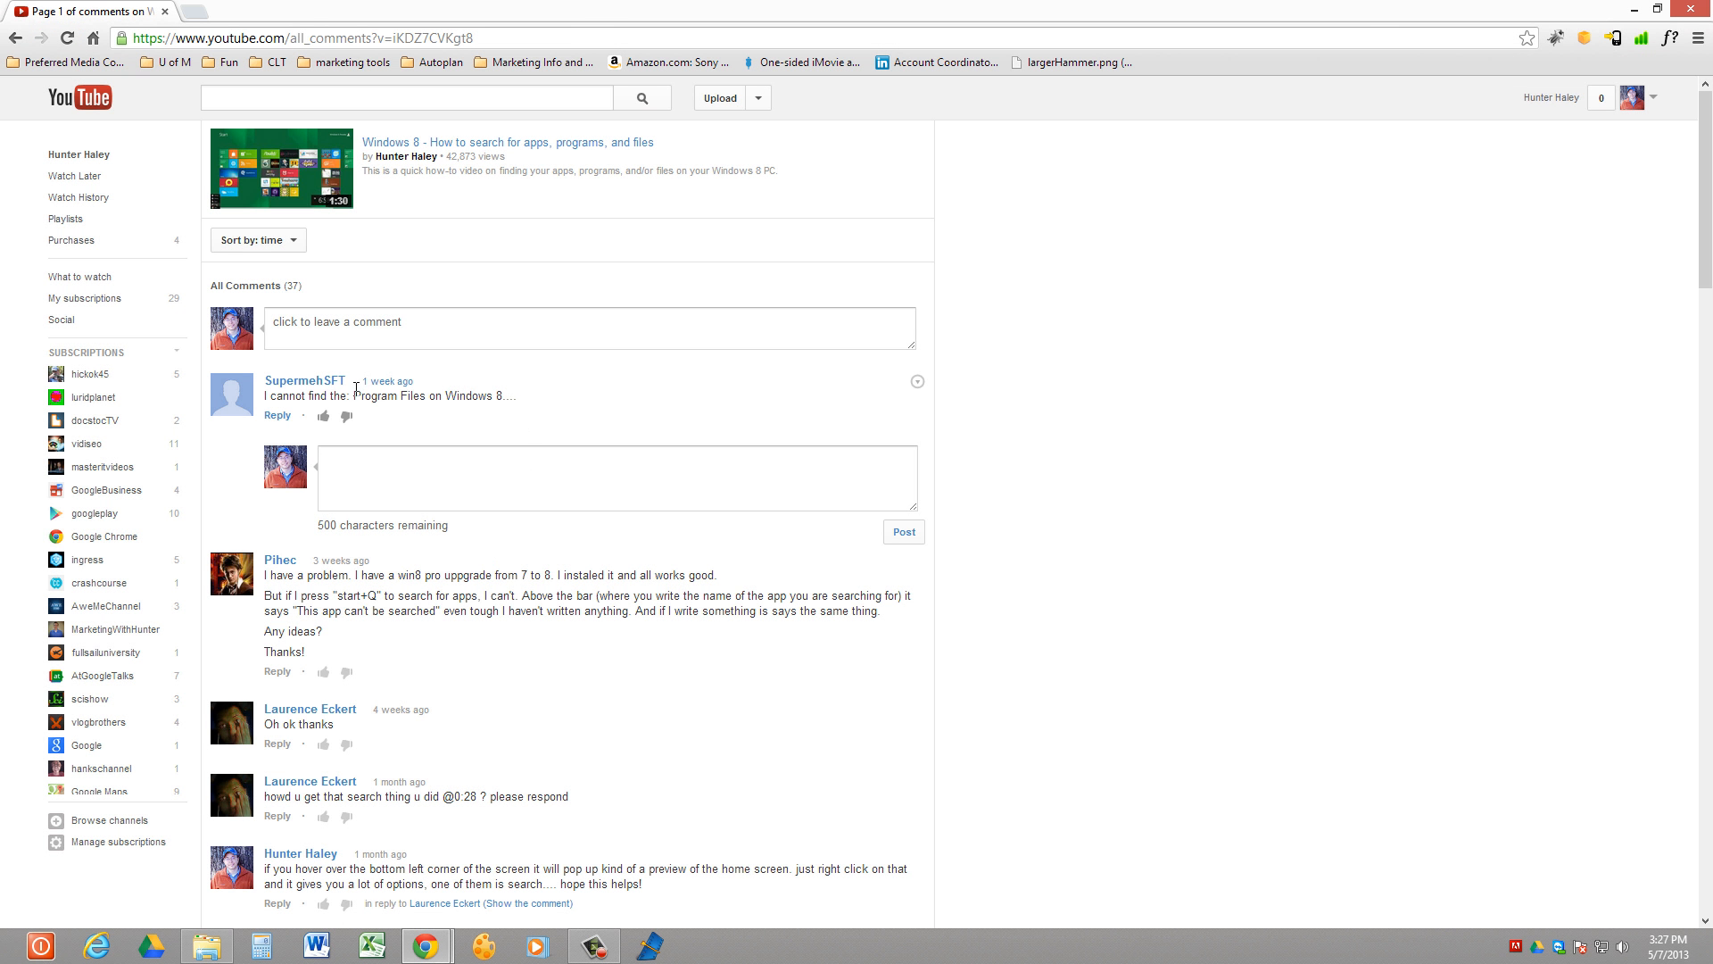
mouse_move(343, 410)
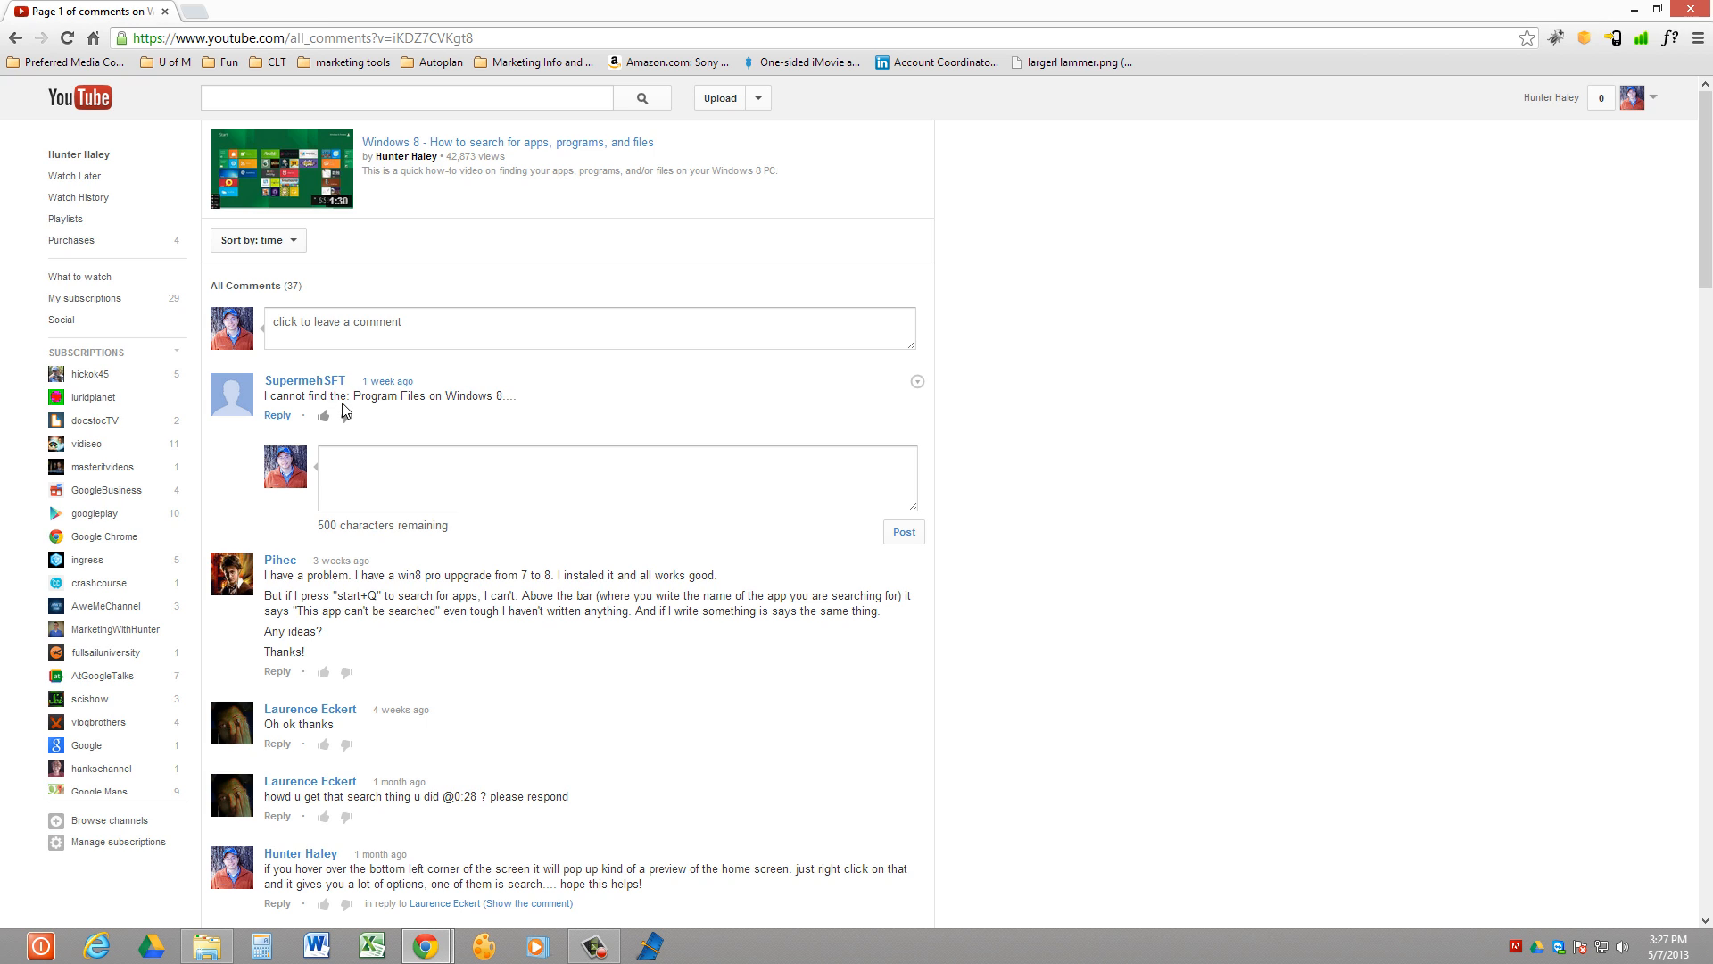
mouse_move(287, 417)
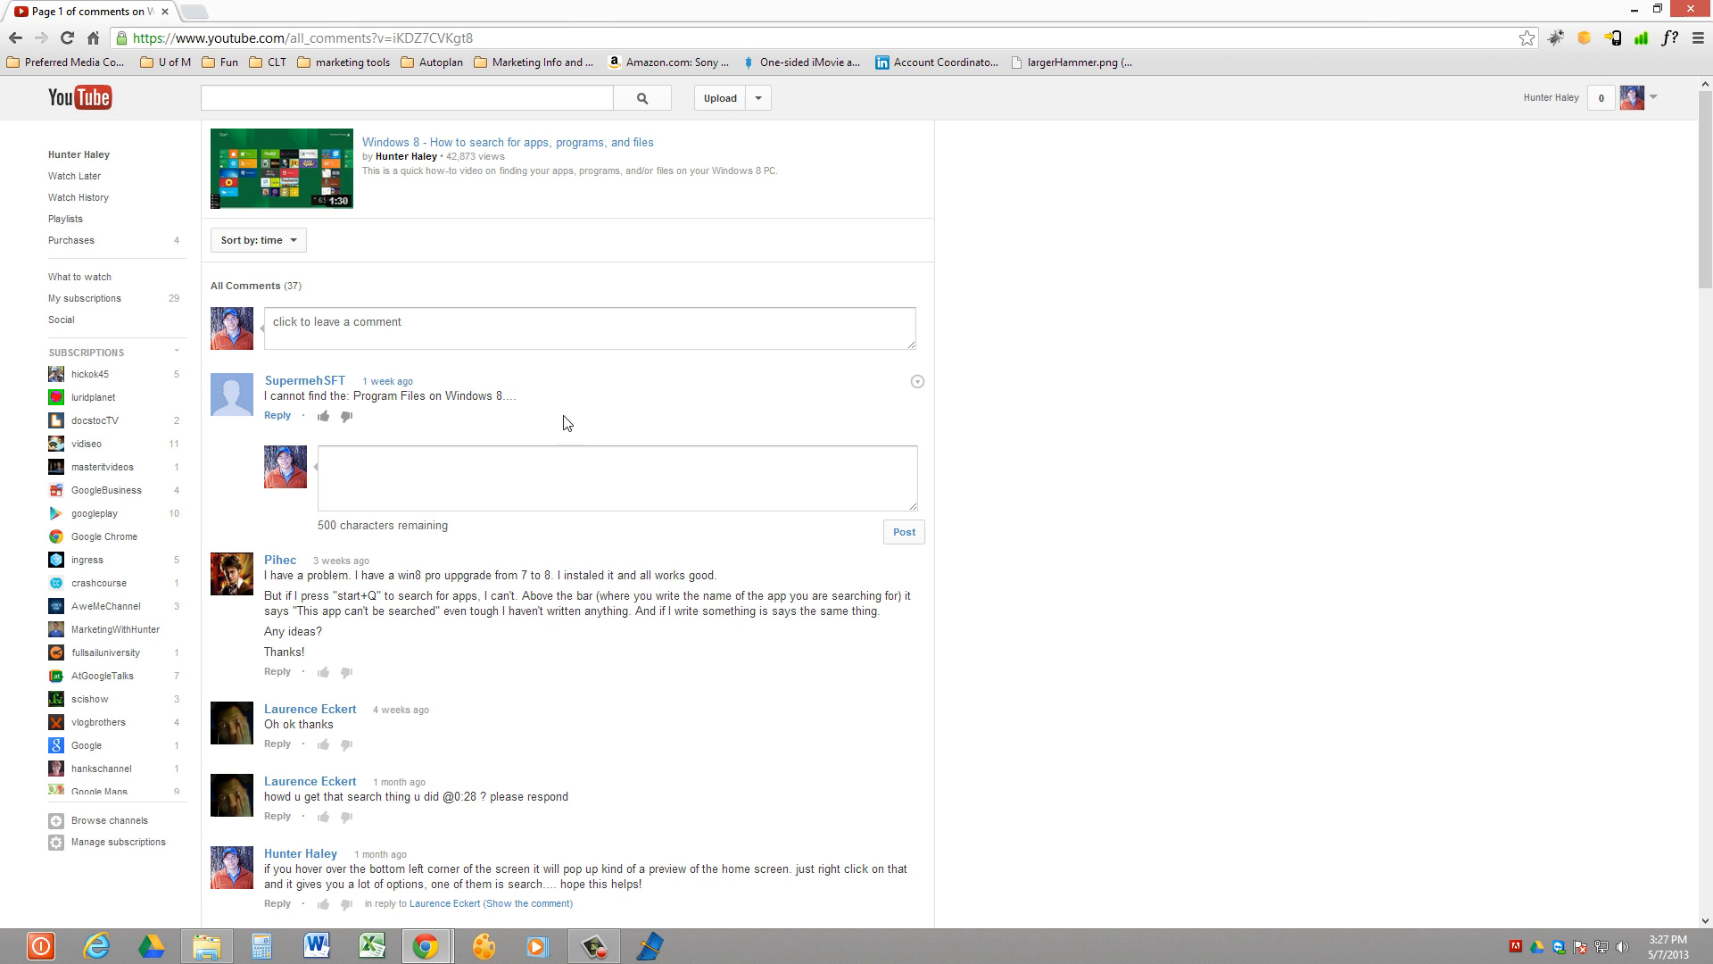
mouse_move(295, 899)
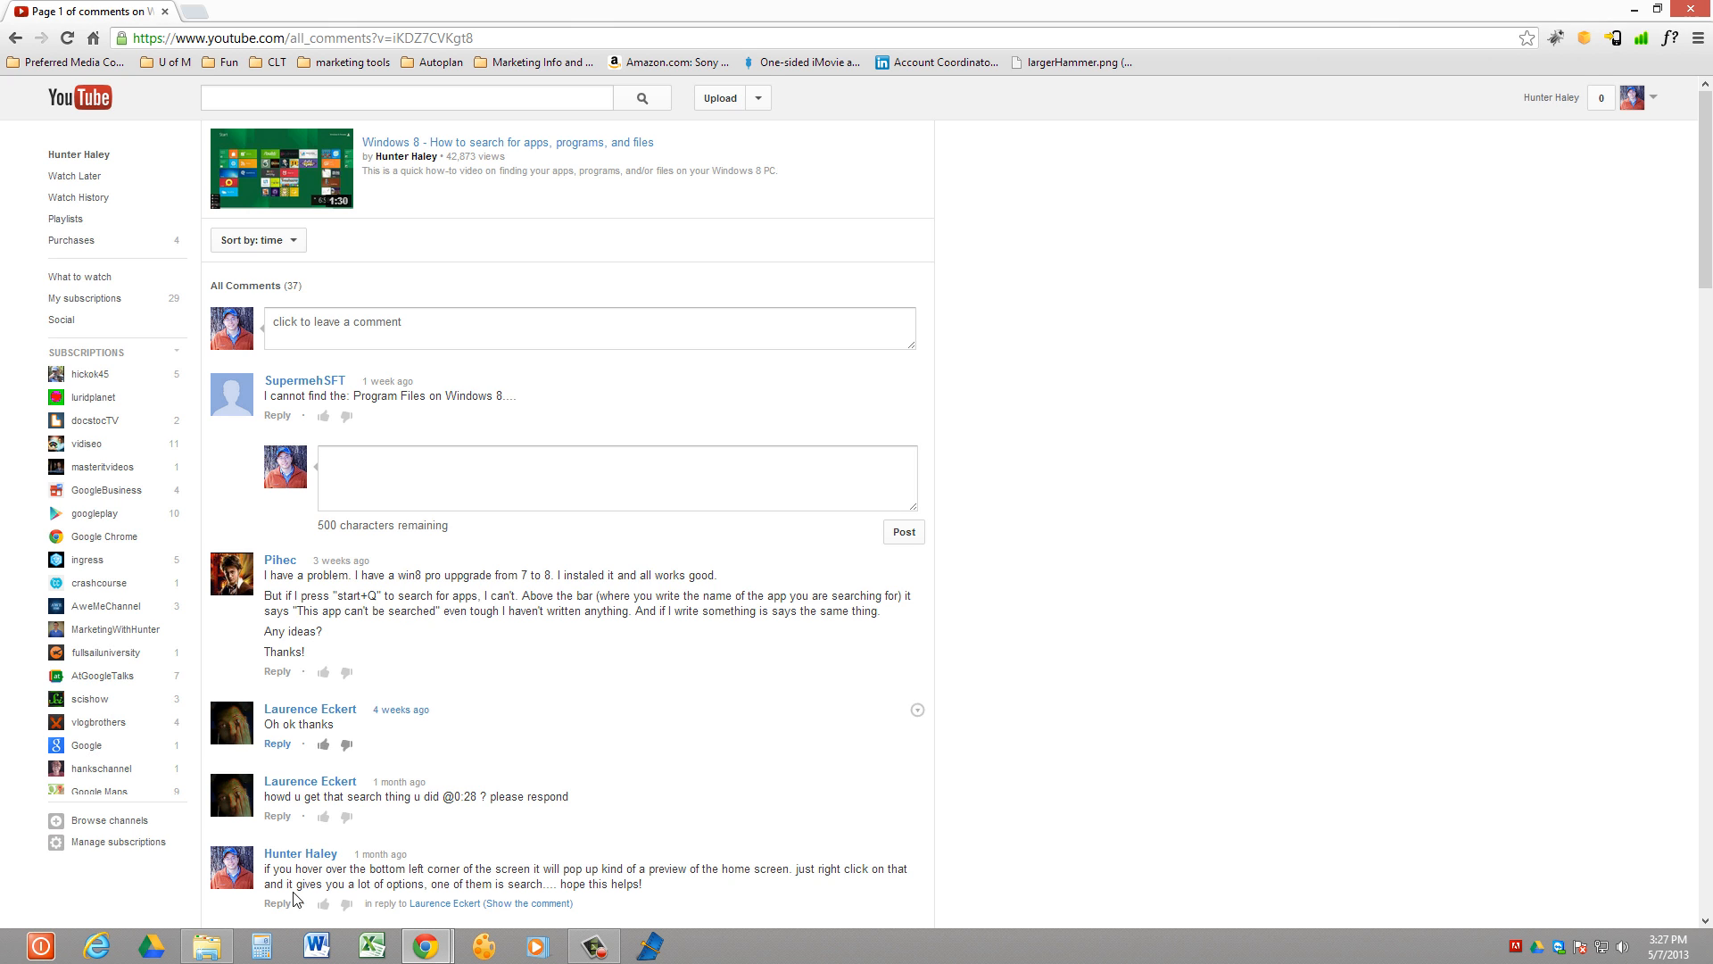
Browse into Local Disk (C:) and select Program Files and Program Files (x86) together
left_click(204, 946)
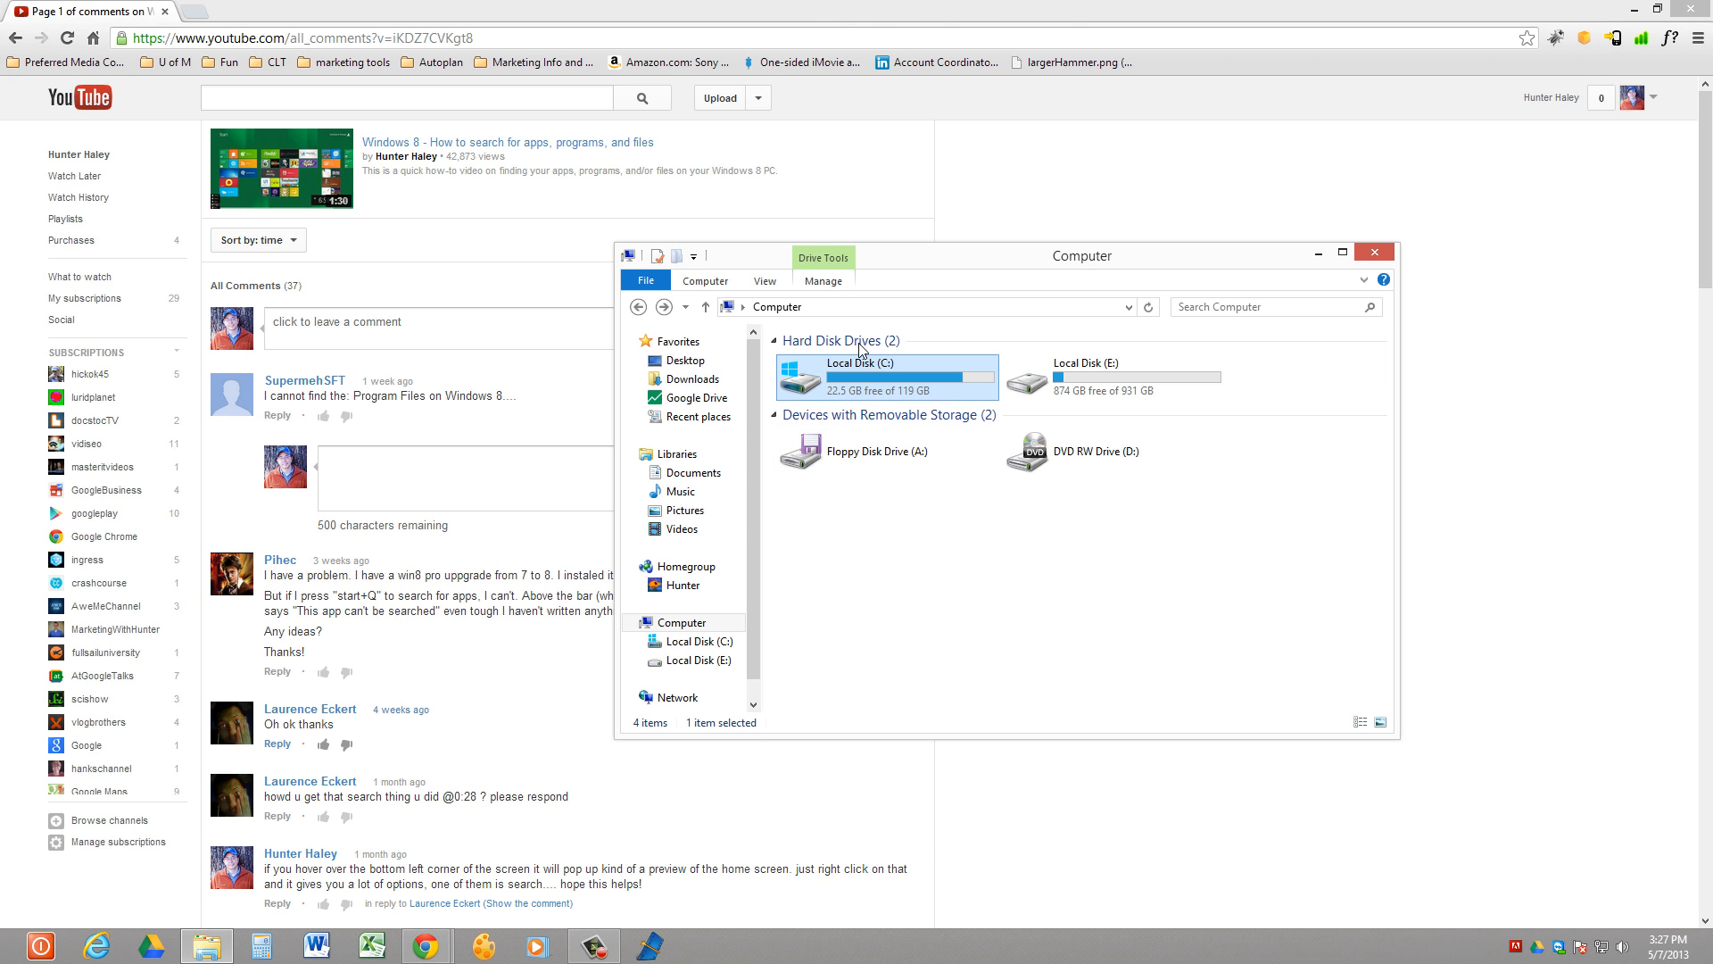
mouse_move(912, 391)
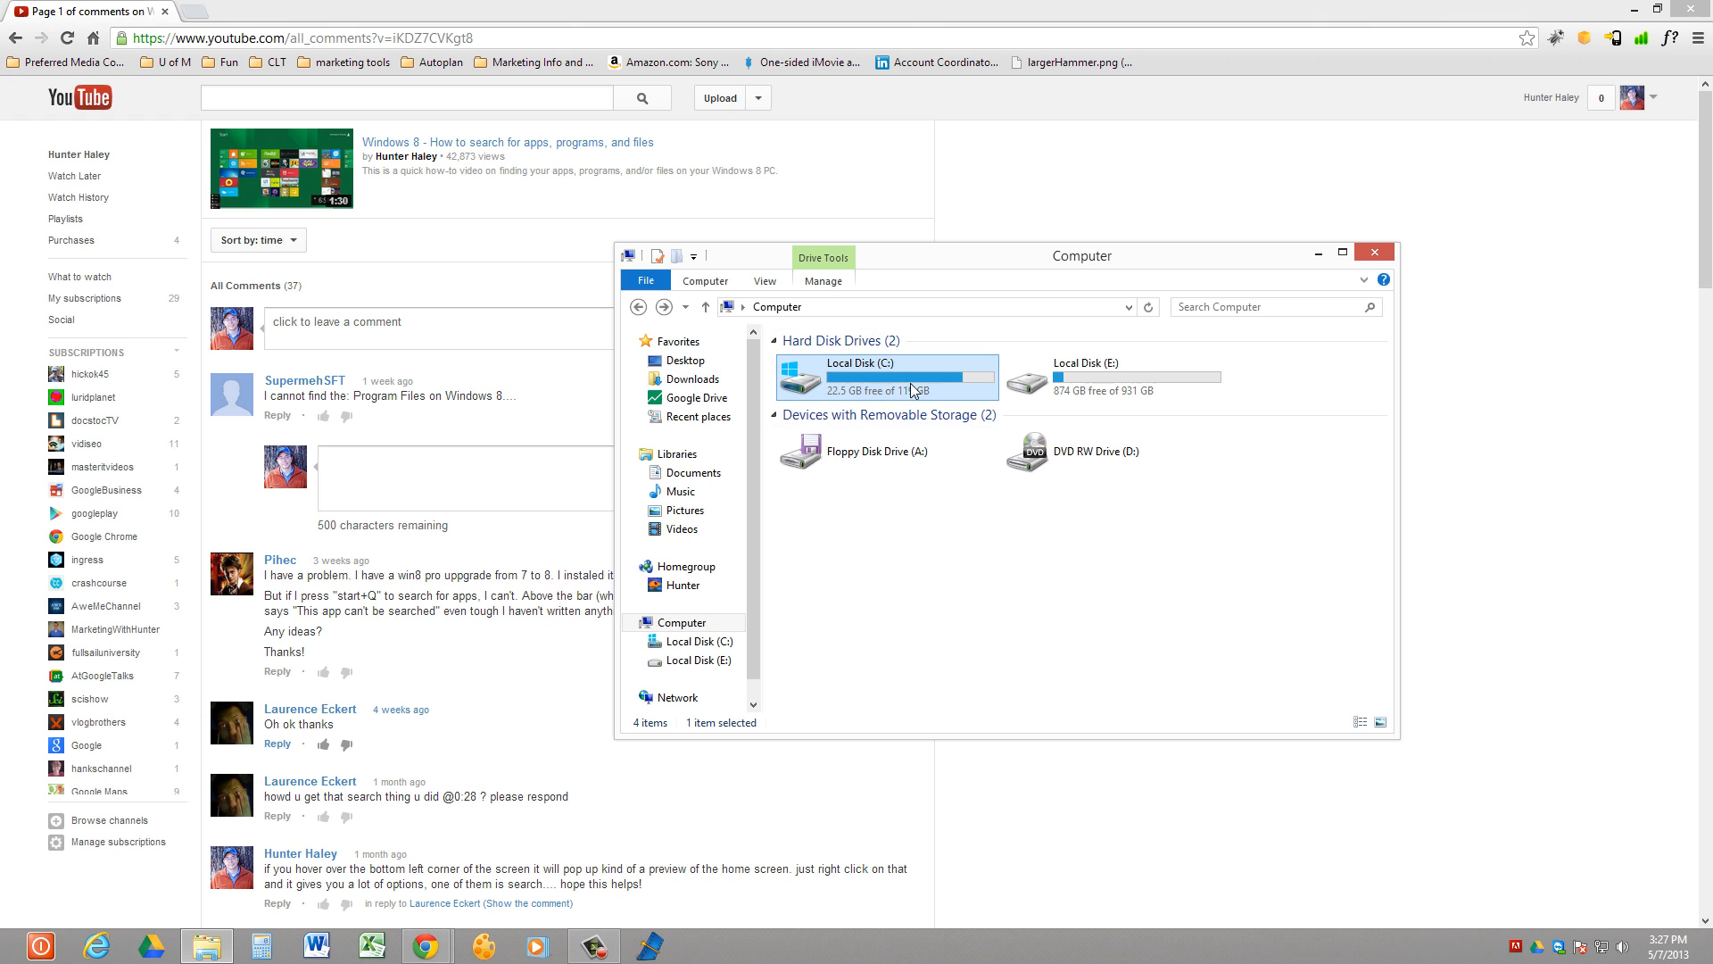
double_click(887, 377)
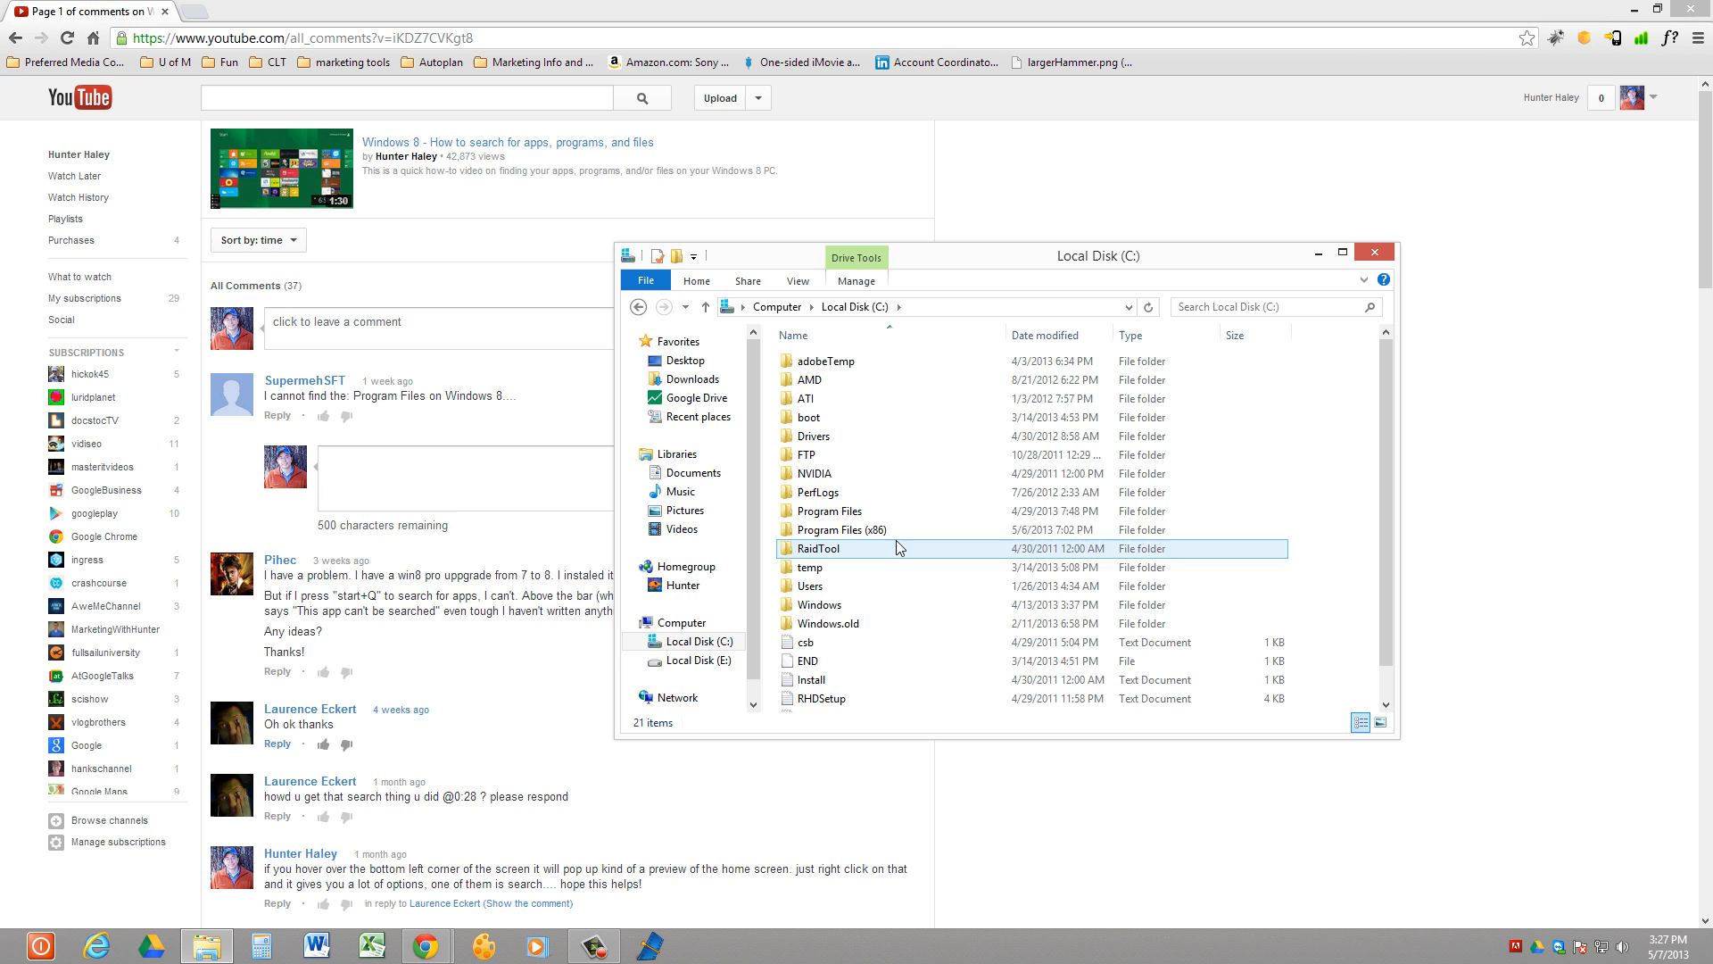
left_click(839, 528)
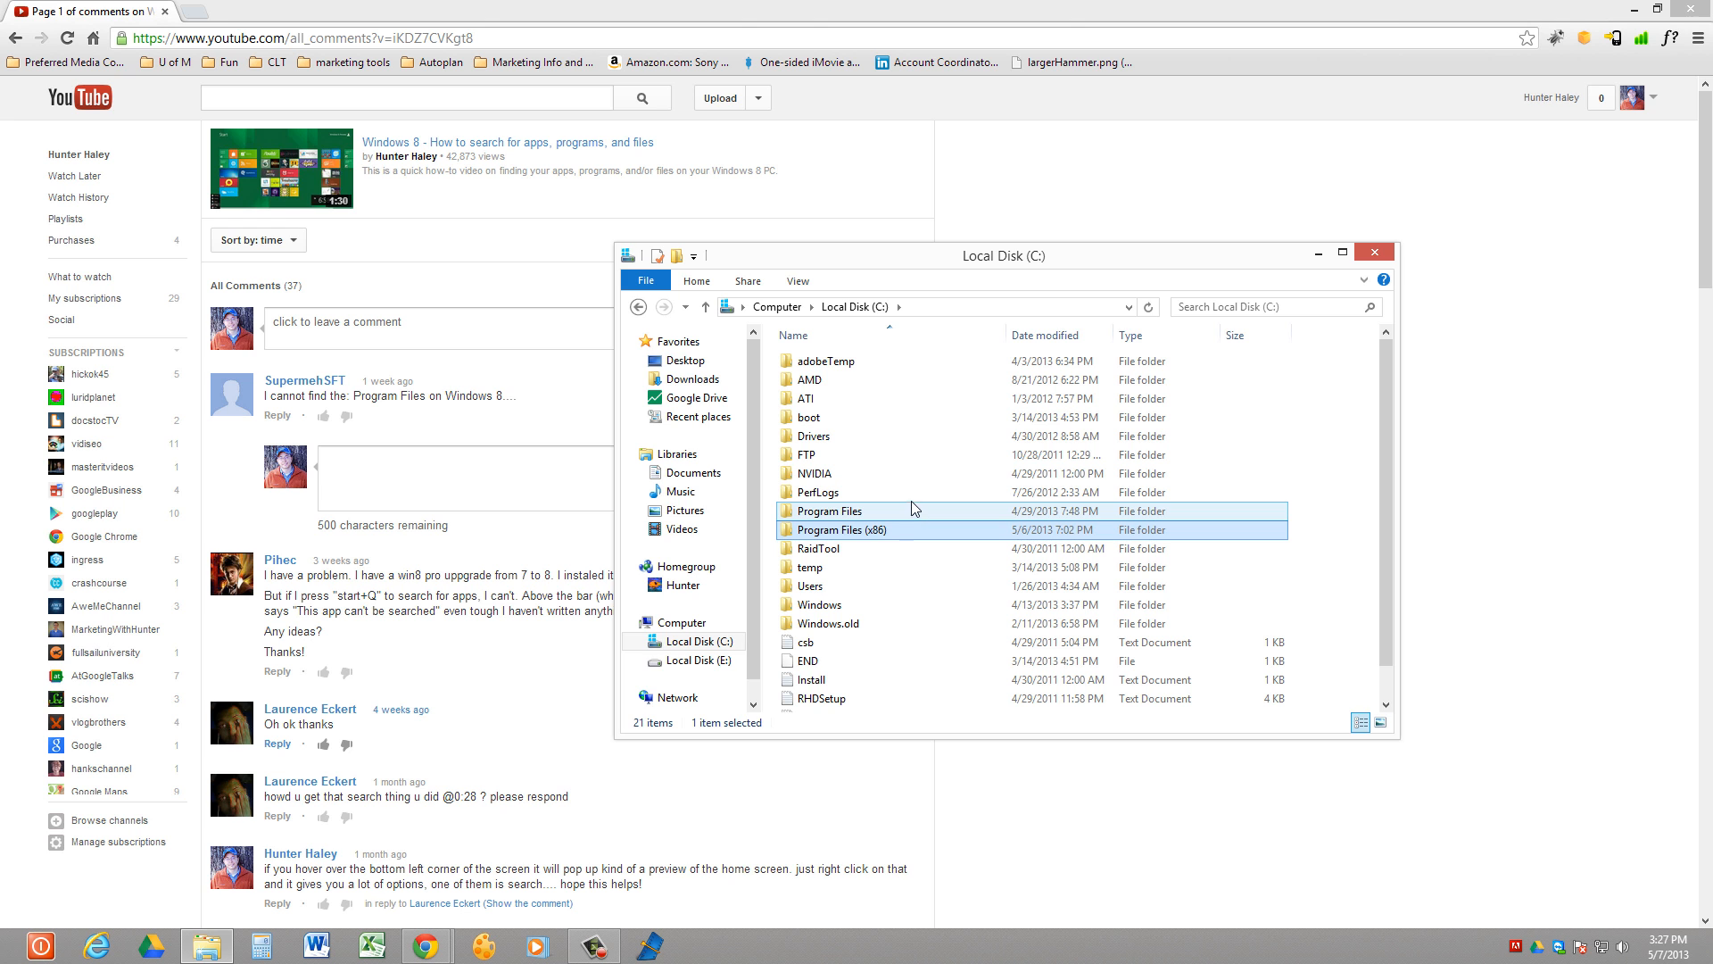
left_click_drag(1001, 255, 869, 303)
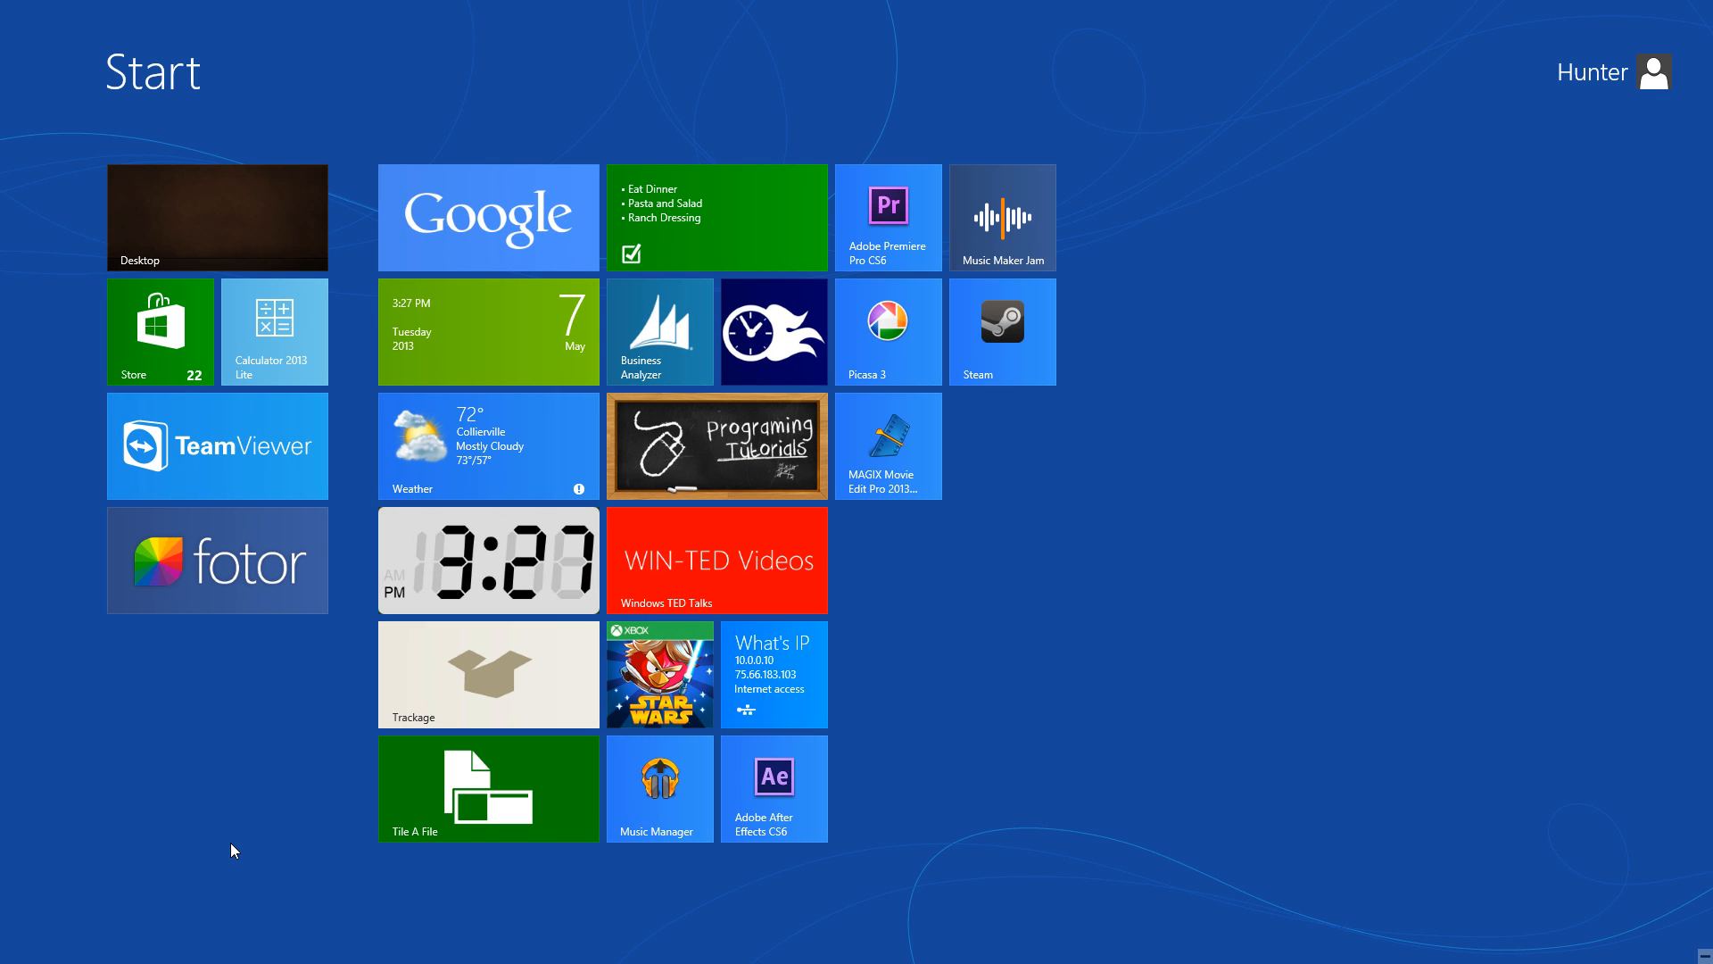
Search 'ex' from the Start screen to launch File Explorer
type("ex")
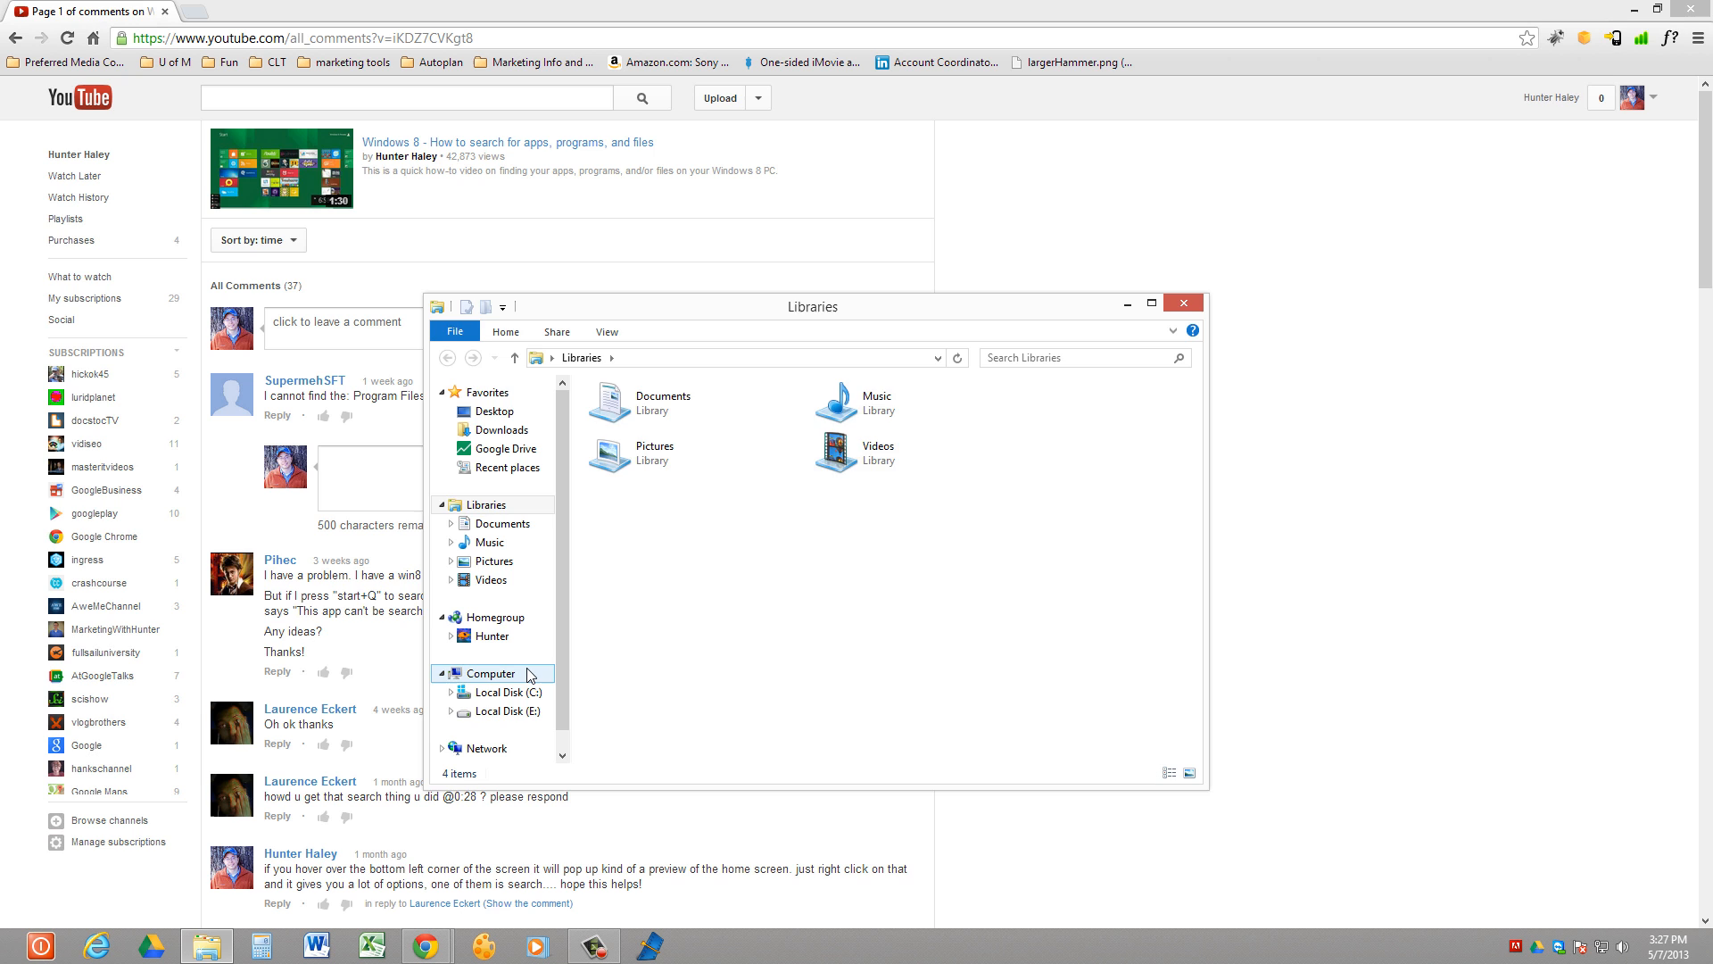
From Computer, enter Local Disk (C:) and view the contents of Program Files
left_click(491, 673)
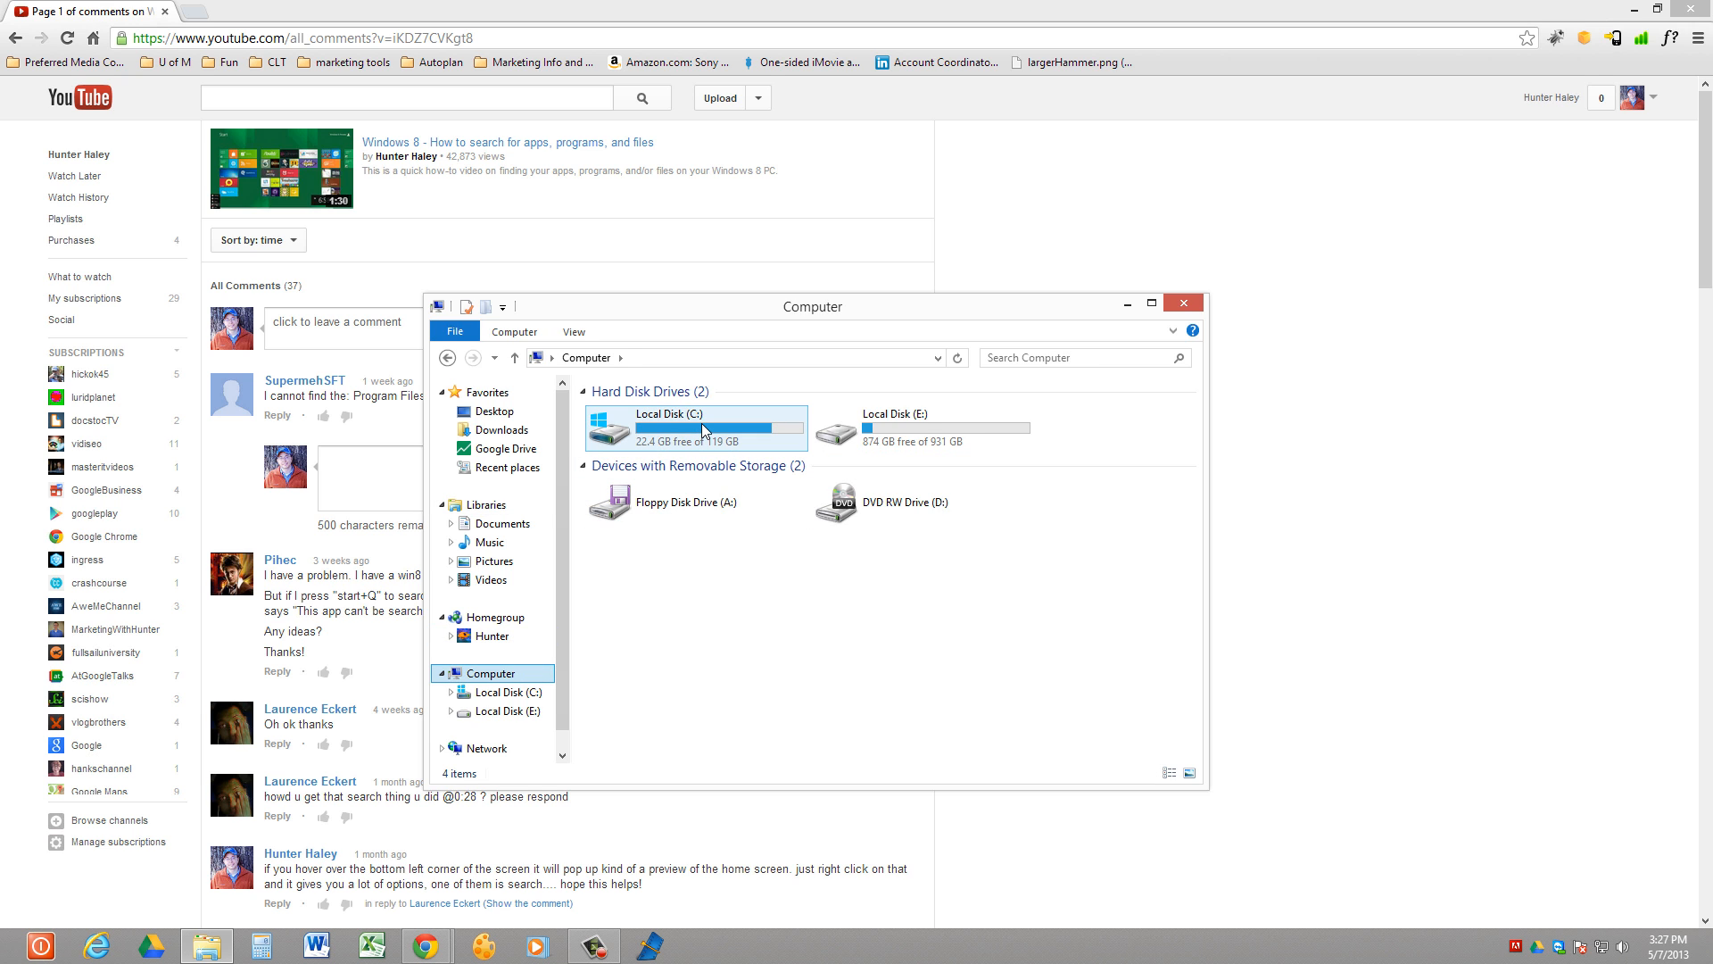
double_click(704, 427)
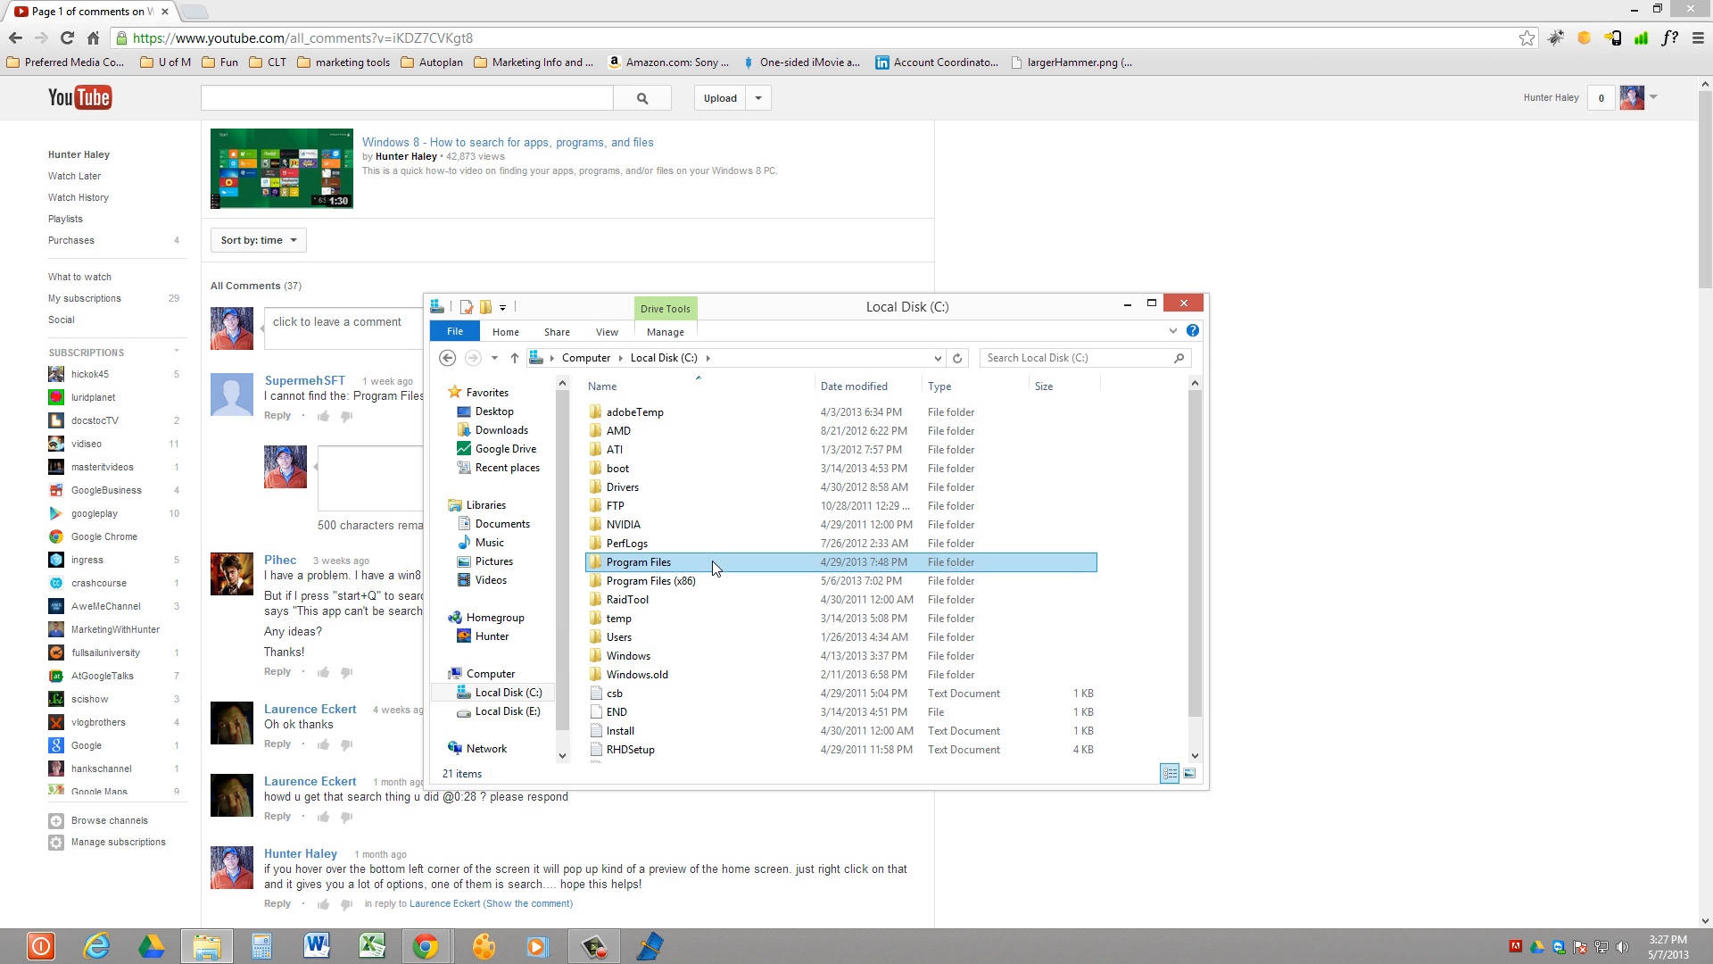
double_click(639, 562)
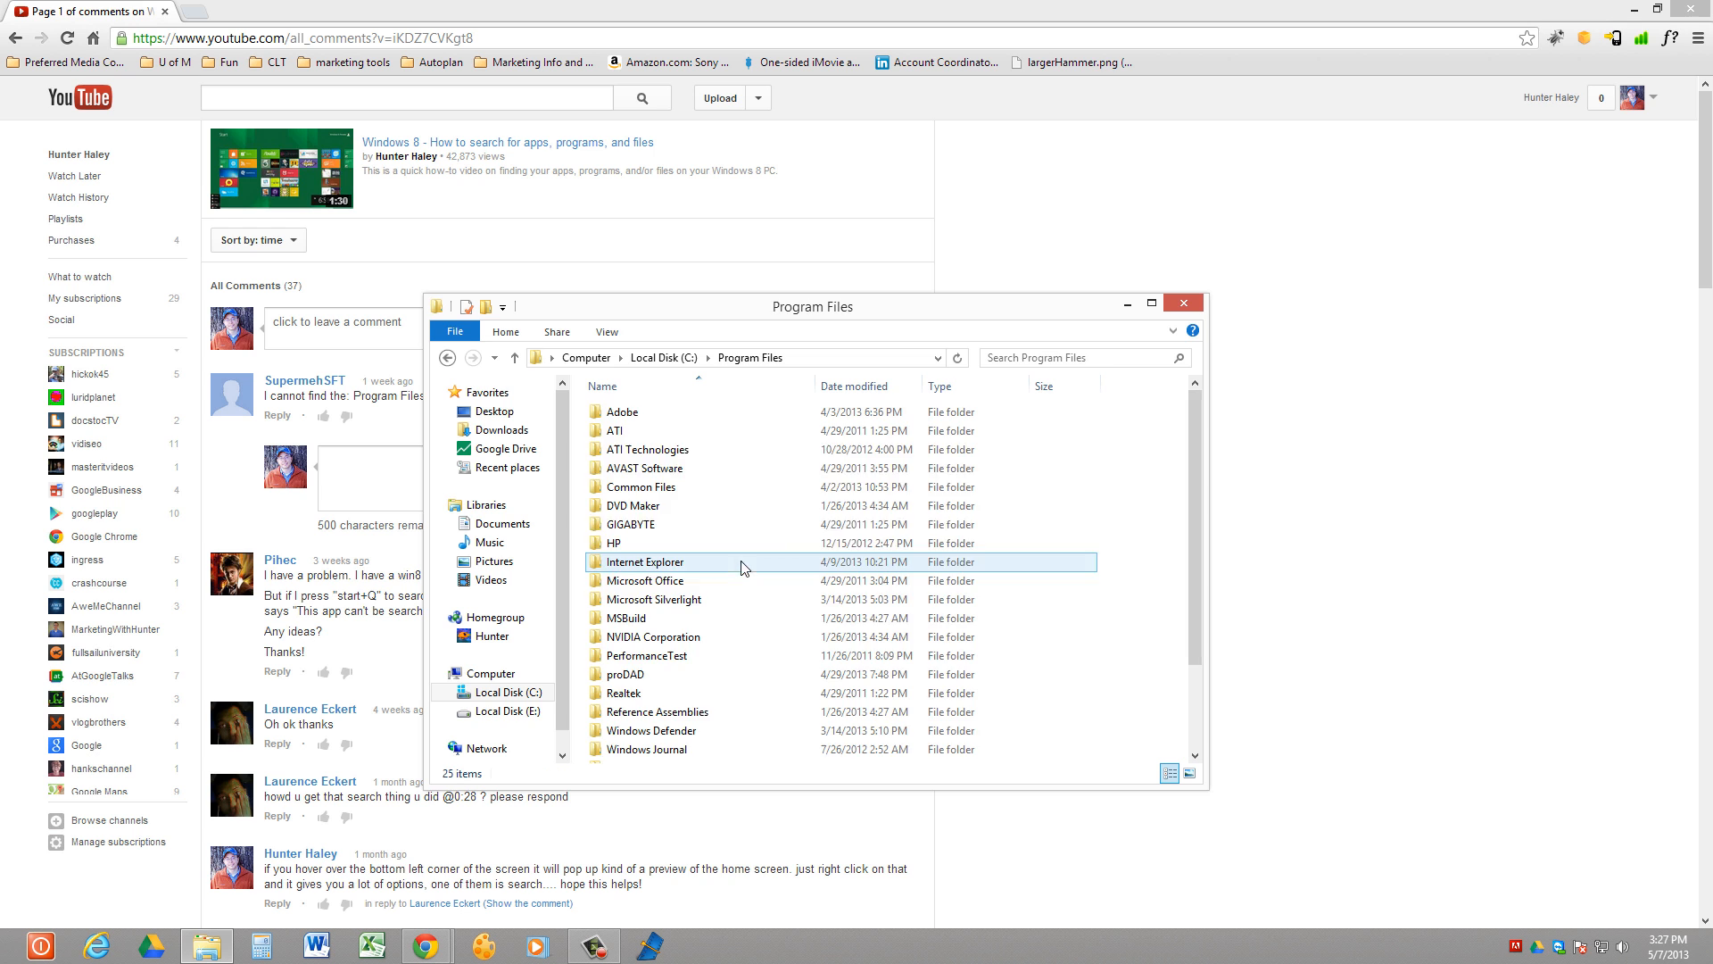
left_click(514, 357)
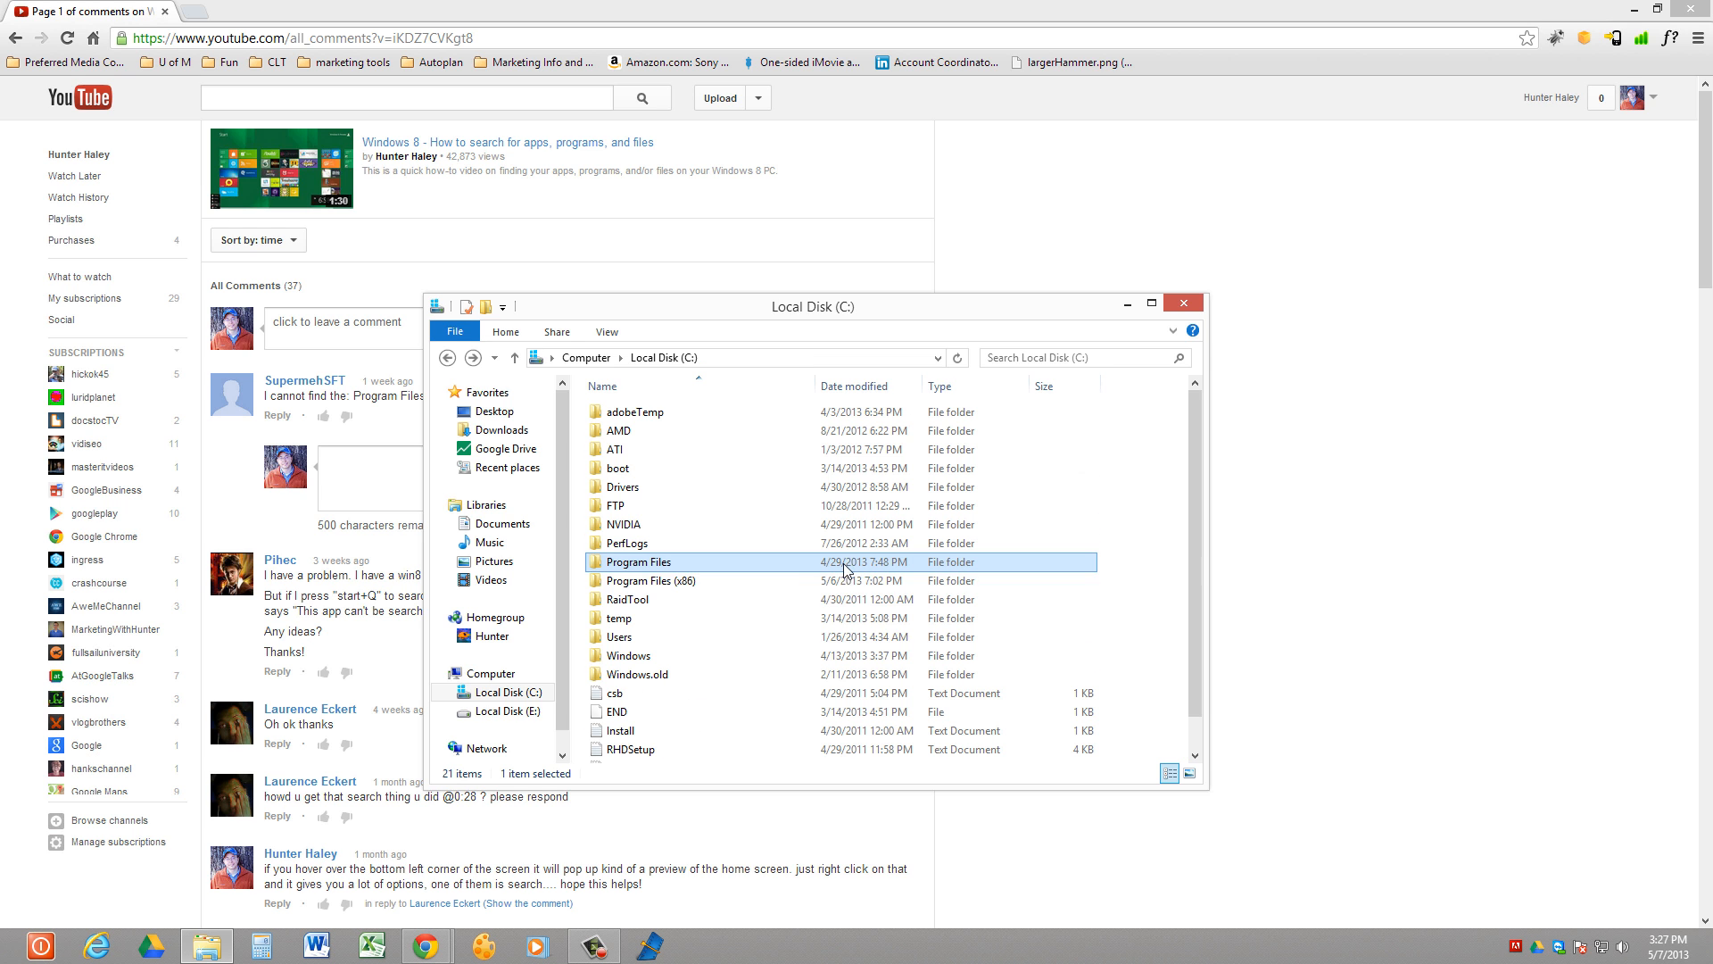
double_click(655, 580)
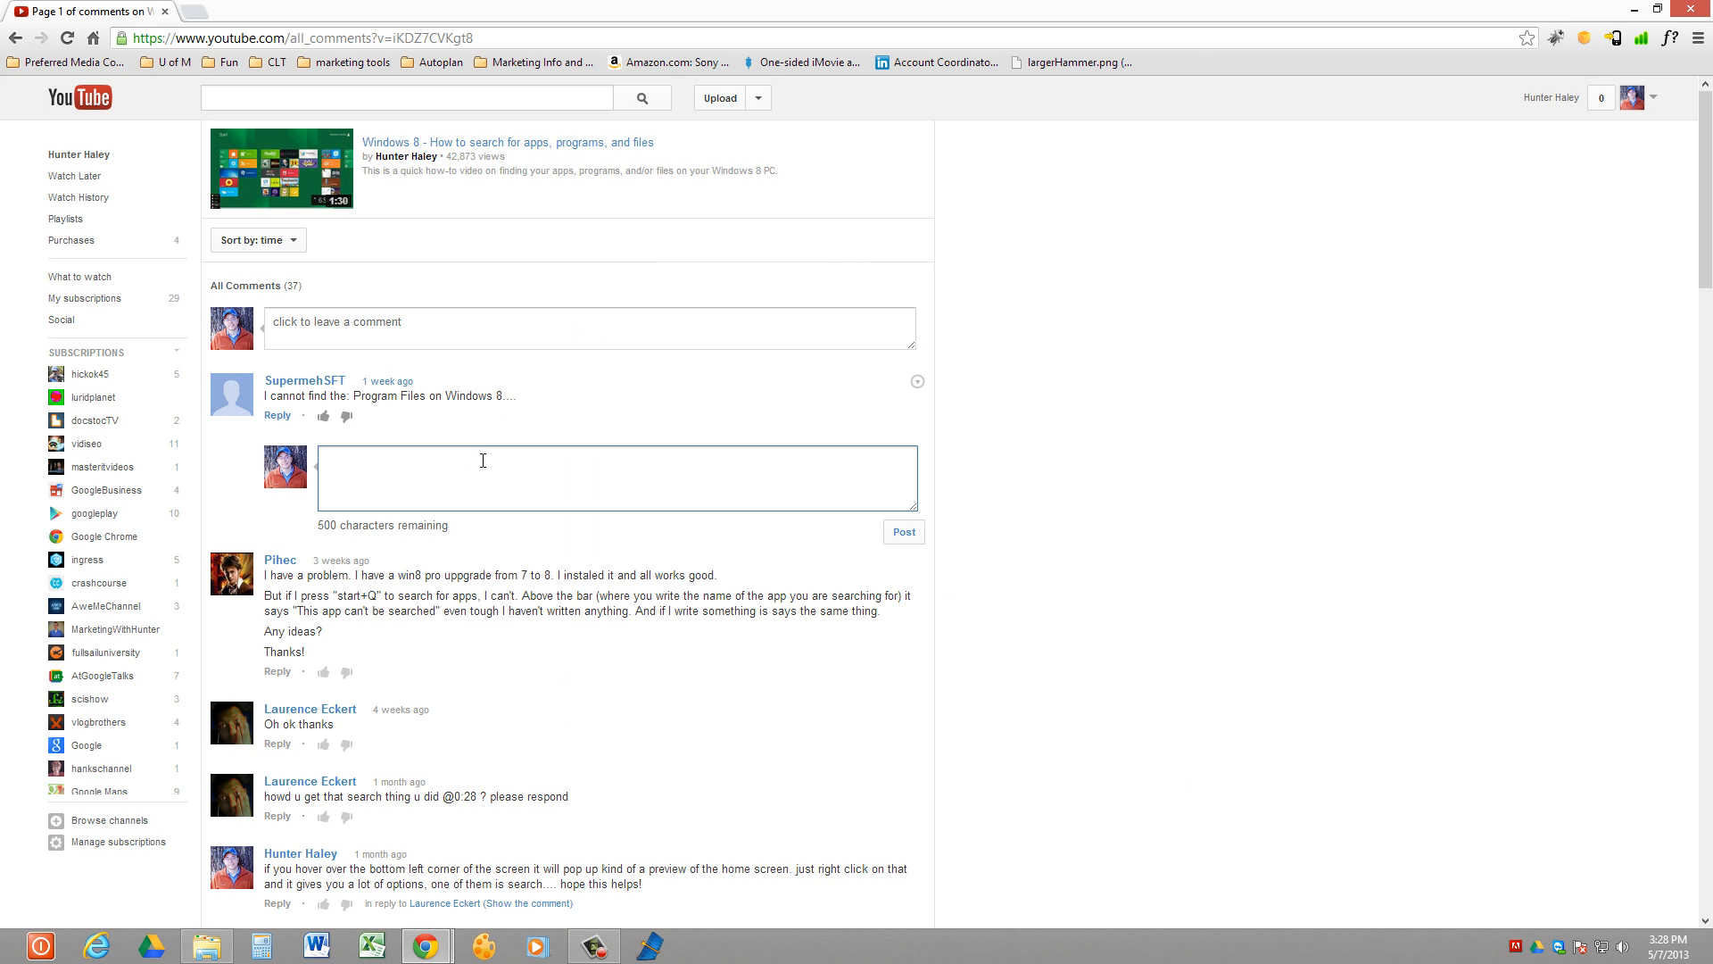
mouse_move(278, 400)
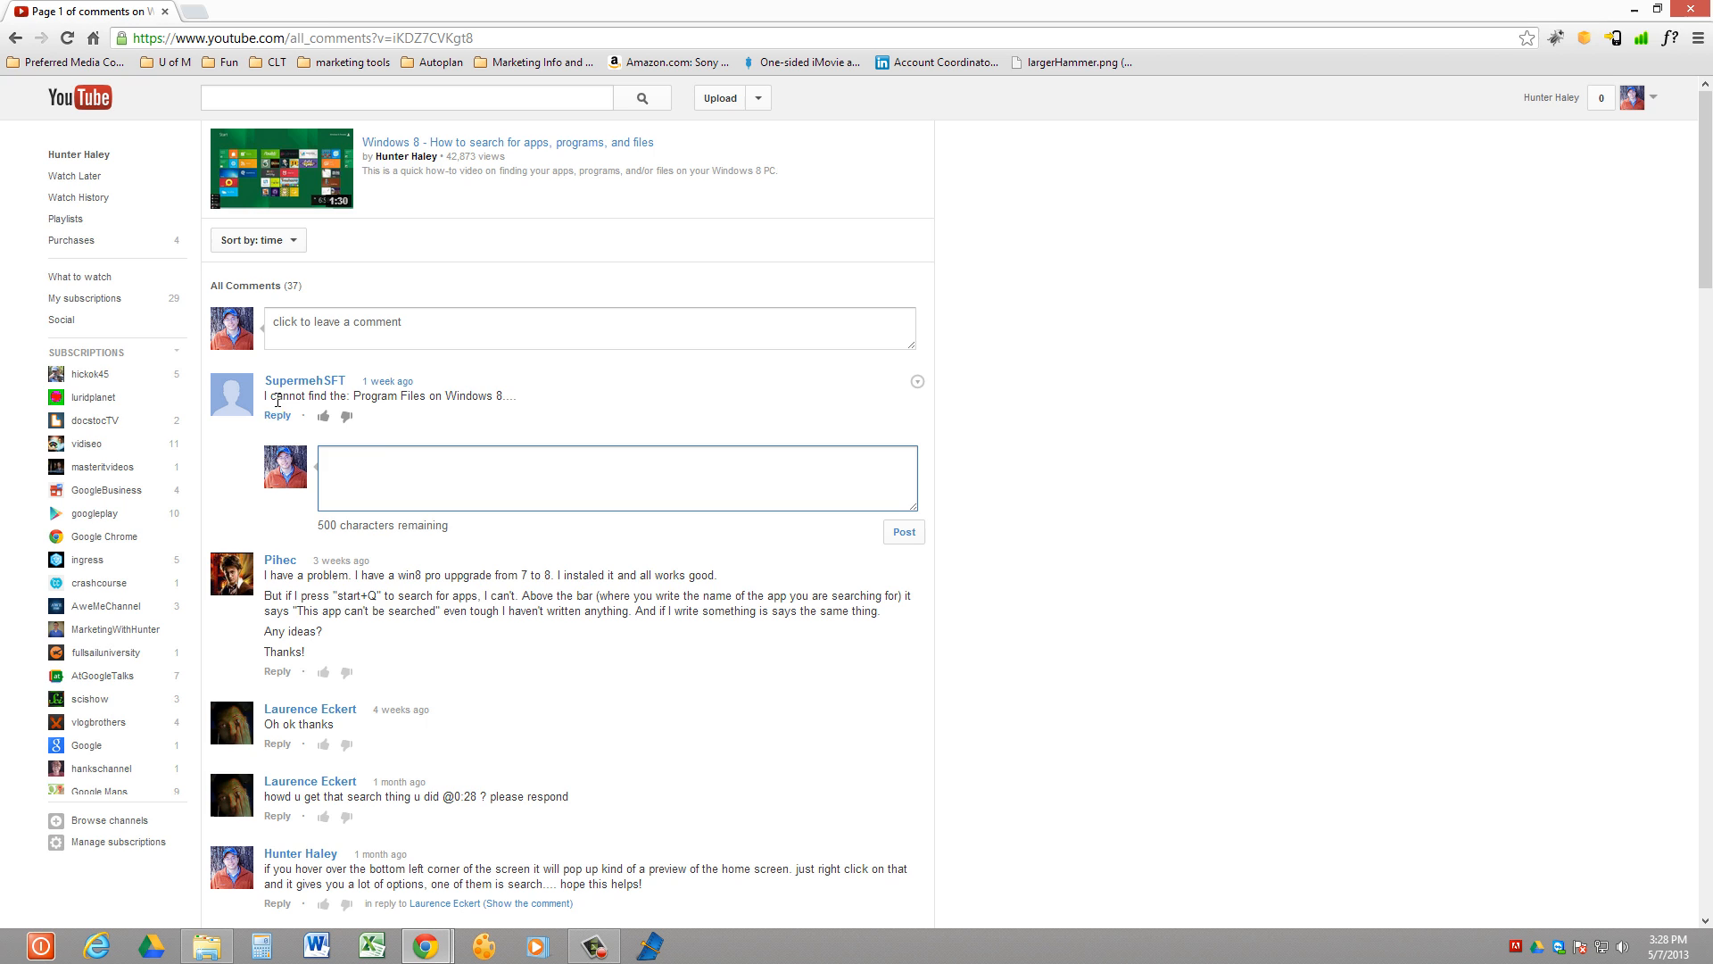
mouse_move(556, 478)
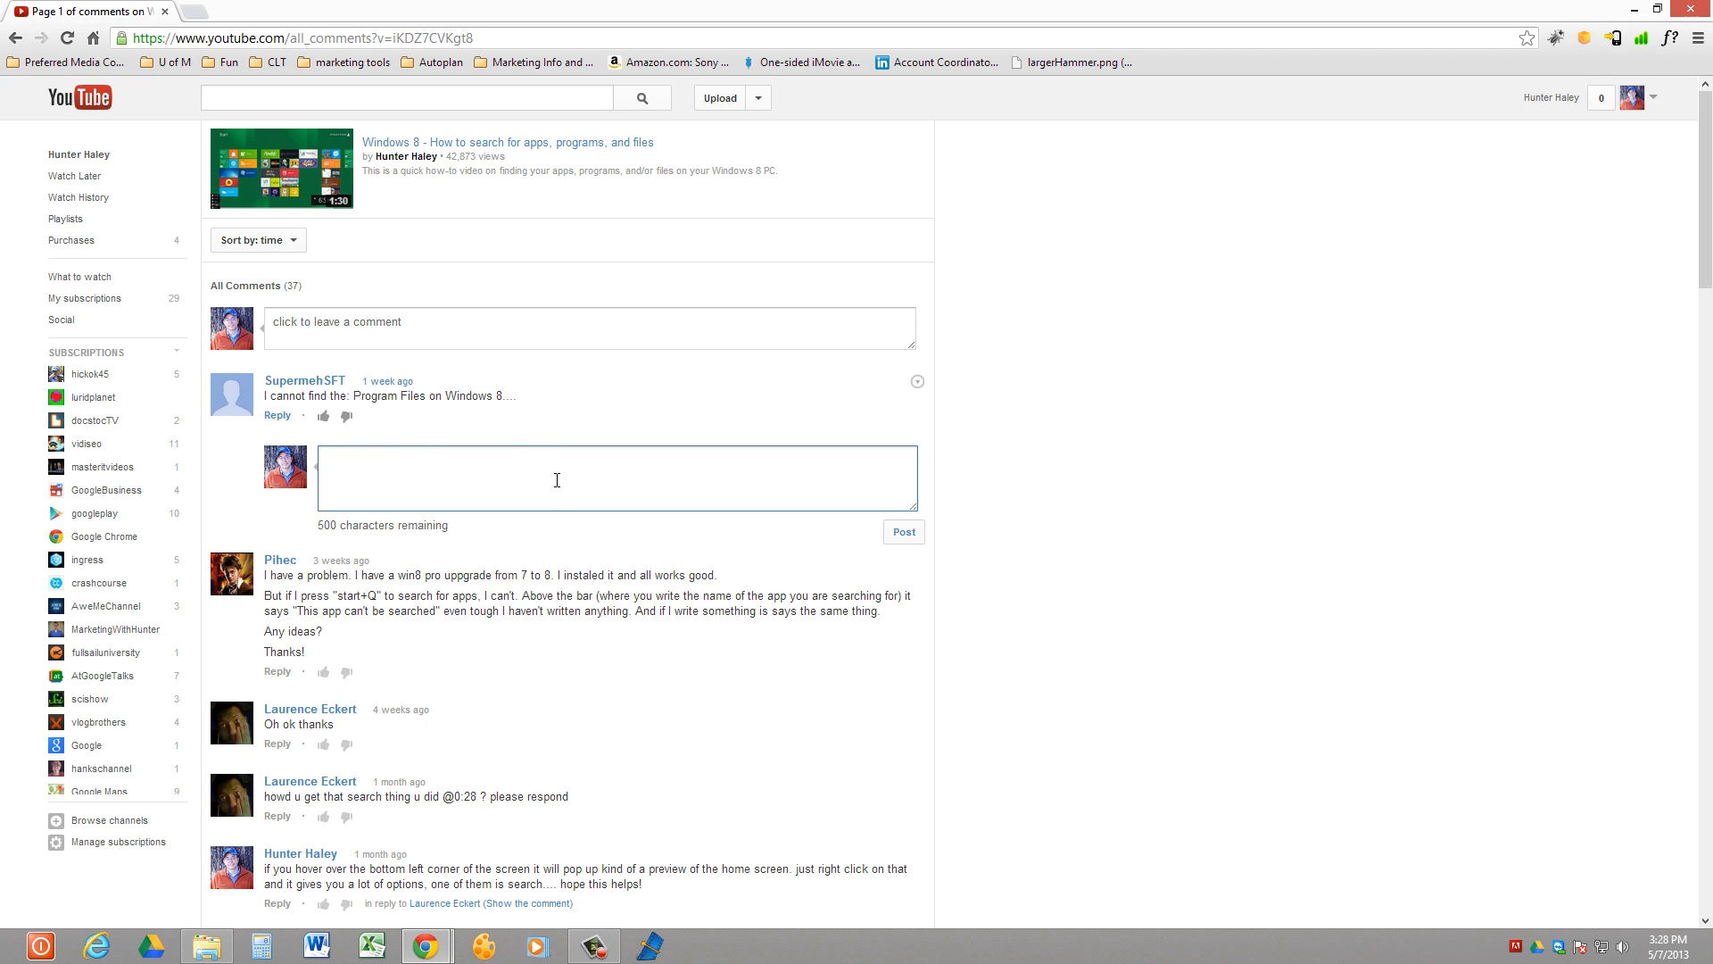